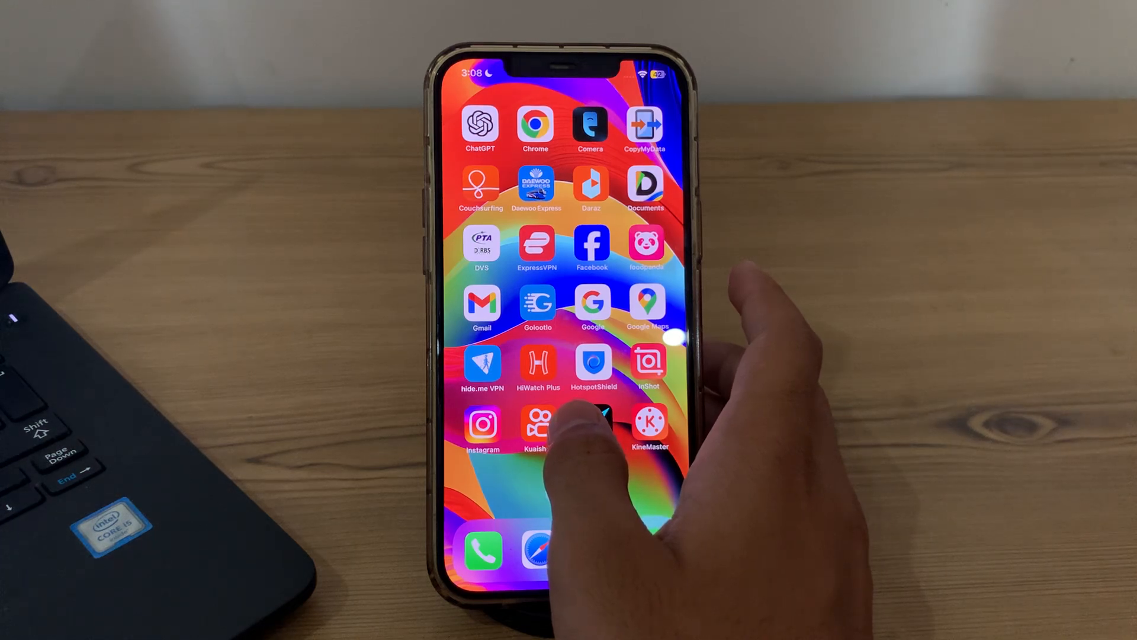
- Swipe through the Home Screen pages and leave the General settings closed
{"action": "scroll", "scroll_direction": "left", "scroll_amount": 3}
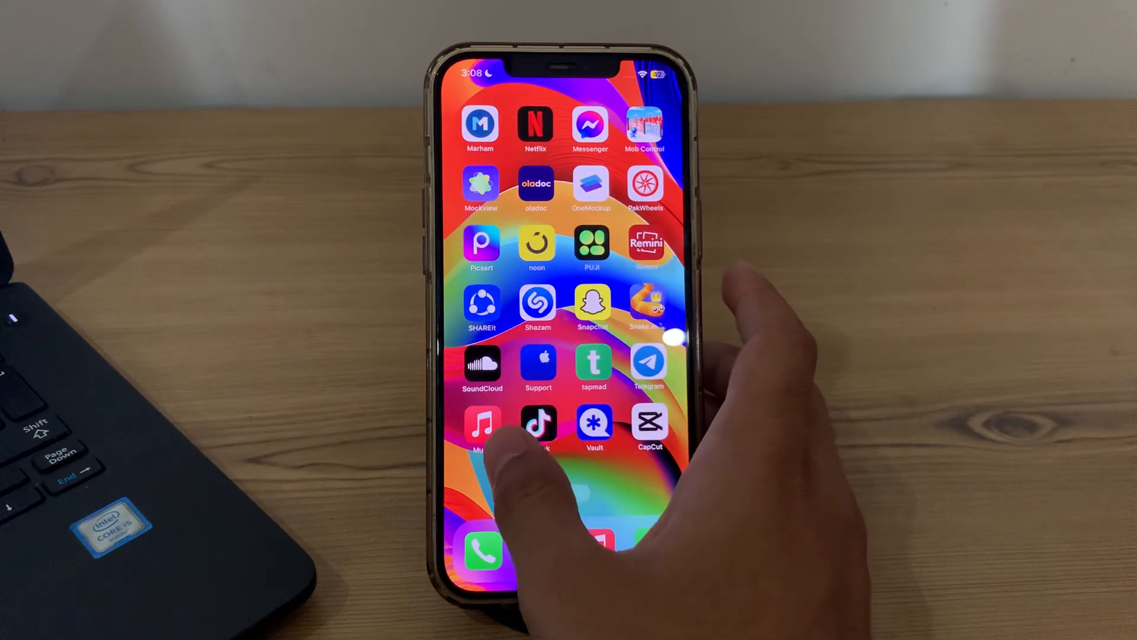
{"action": "scroll", "scroll_direction": "left", "scroll_amount": 3}
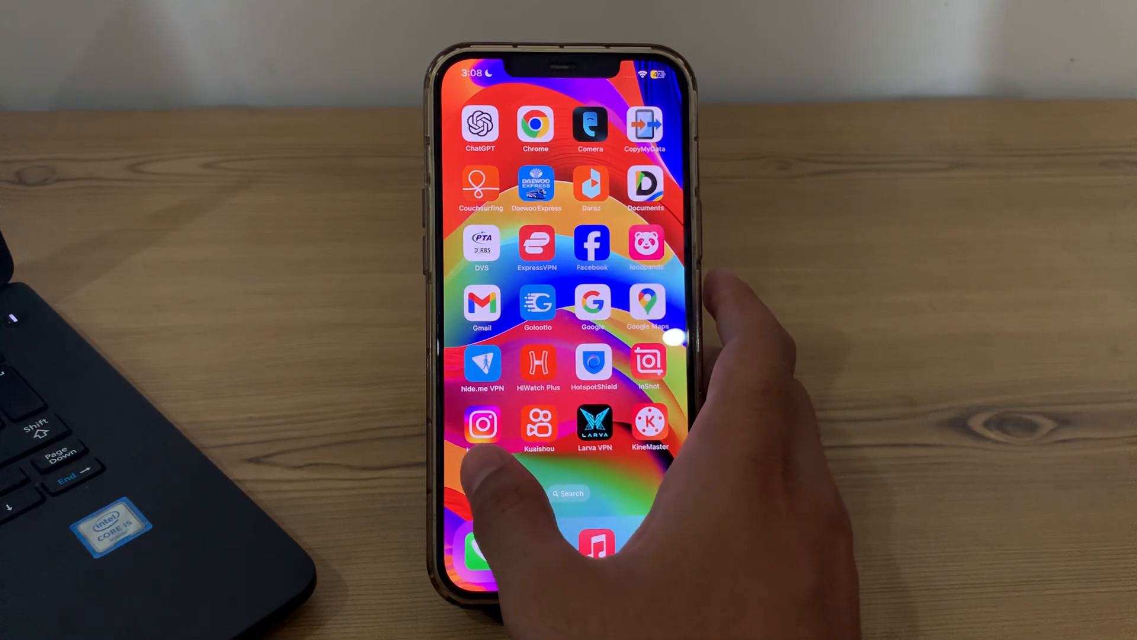
{"action": "scroll", "scroll_direction": "left", "scroll_amount": 3}
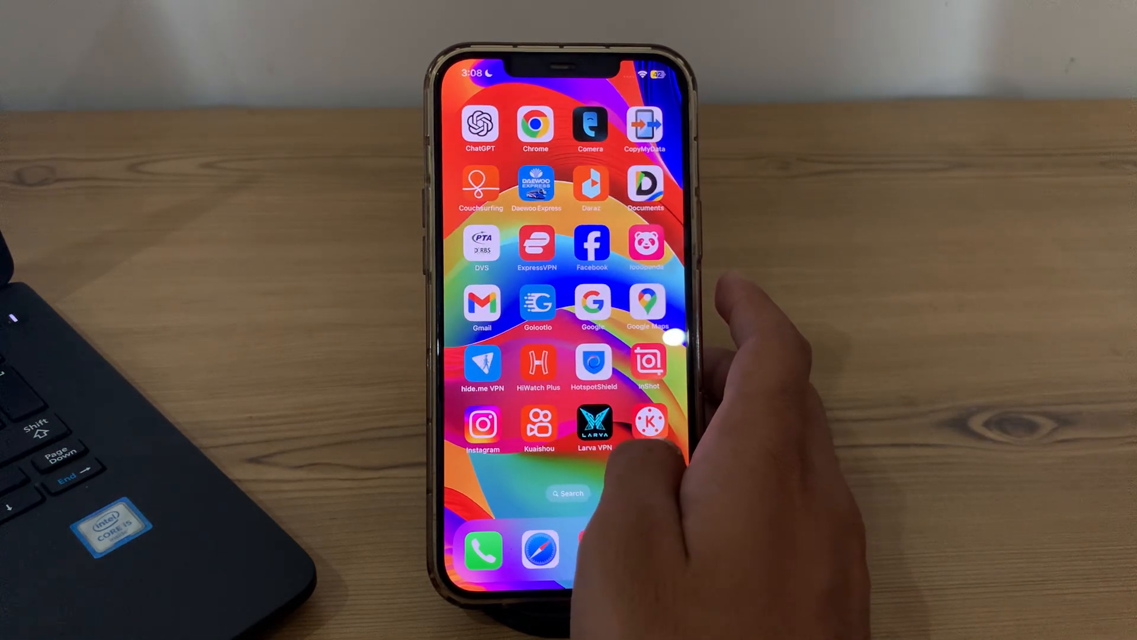
{"action": "scroll", "scroll_direction": "left", "scroll_amount": 3}
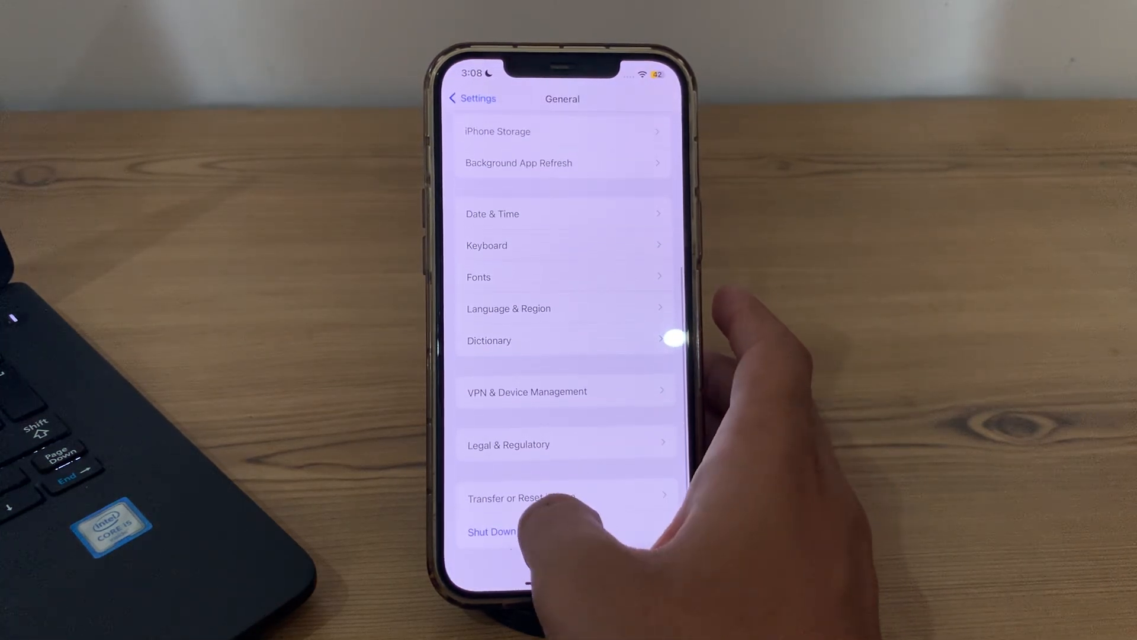
{"action": "left_click", "coordinate": [491, 530]}
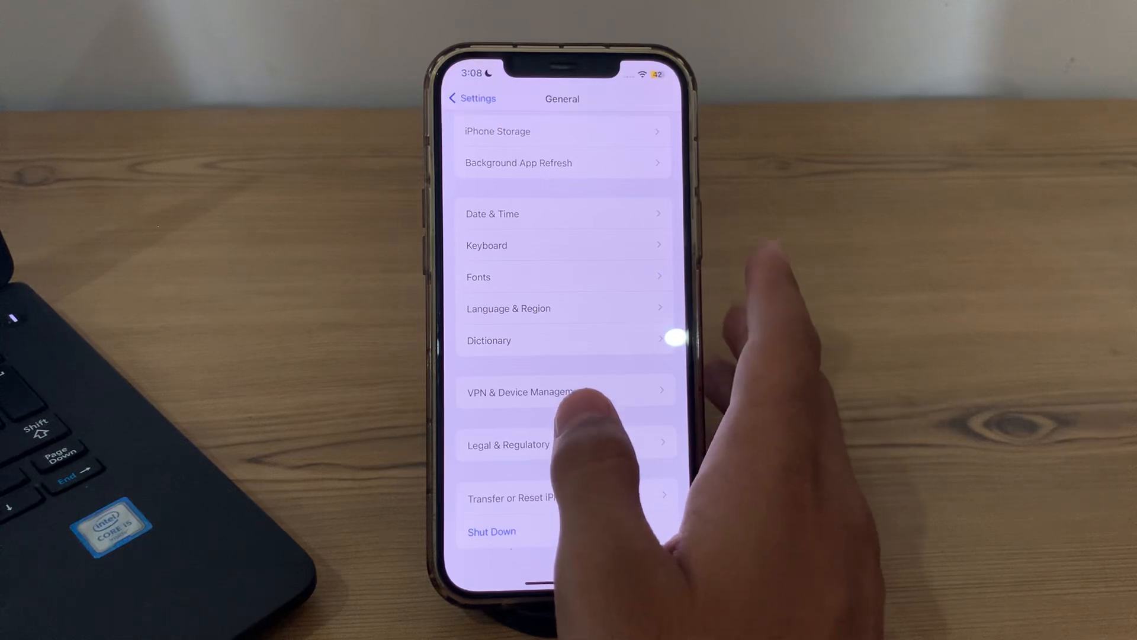
{"action": "mouse_move", "coordinate": [573, 406]}
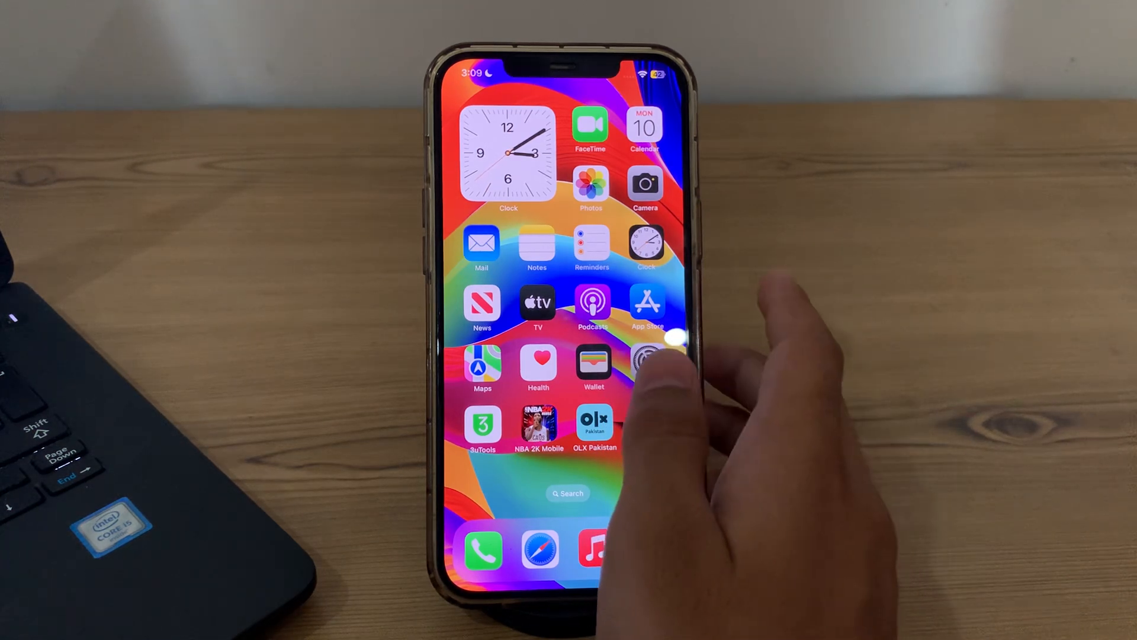
- Reach Safari's settings page from the main Settings list
{"action": "left_click", "coordinate": [644, 355]}
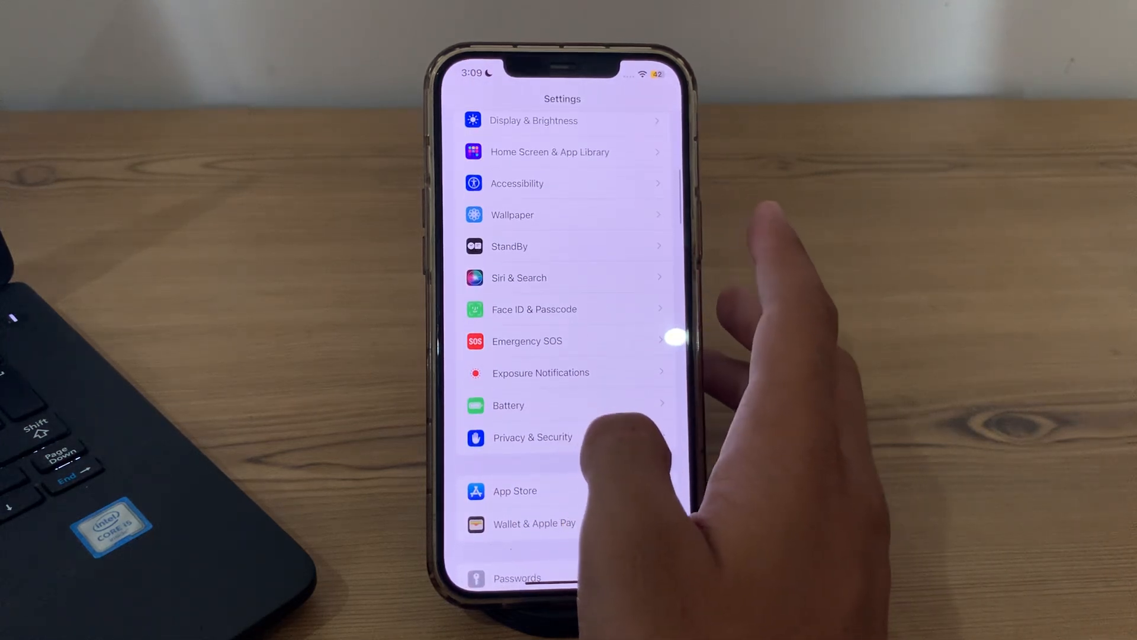
{"action": "scroll", "scroll_direction": "down", "scroll_amount": 3}
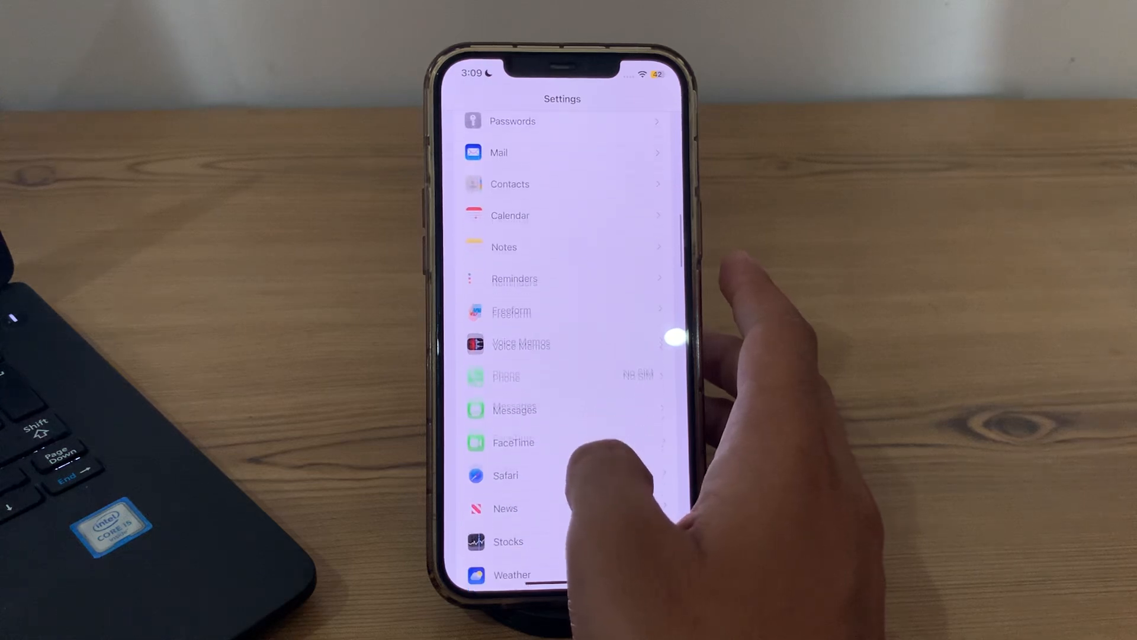
{"action": "left_click", "coordinate": [505, 476]}
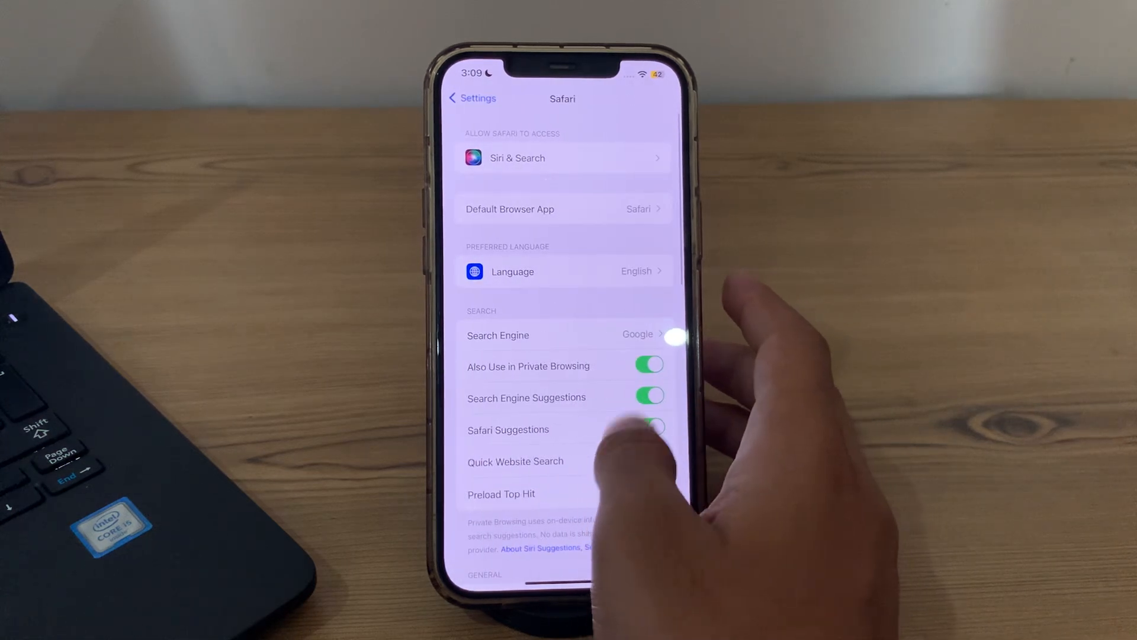
{"action": "scroll", "scroll_direction": "down", "scroll_amount": 3}
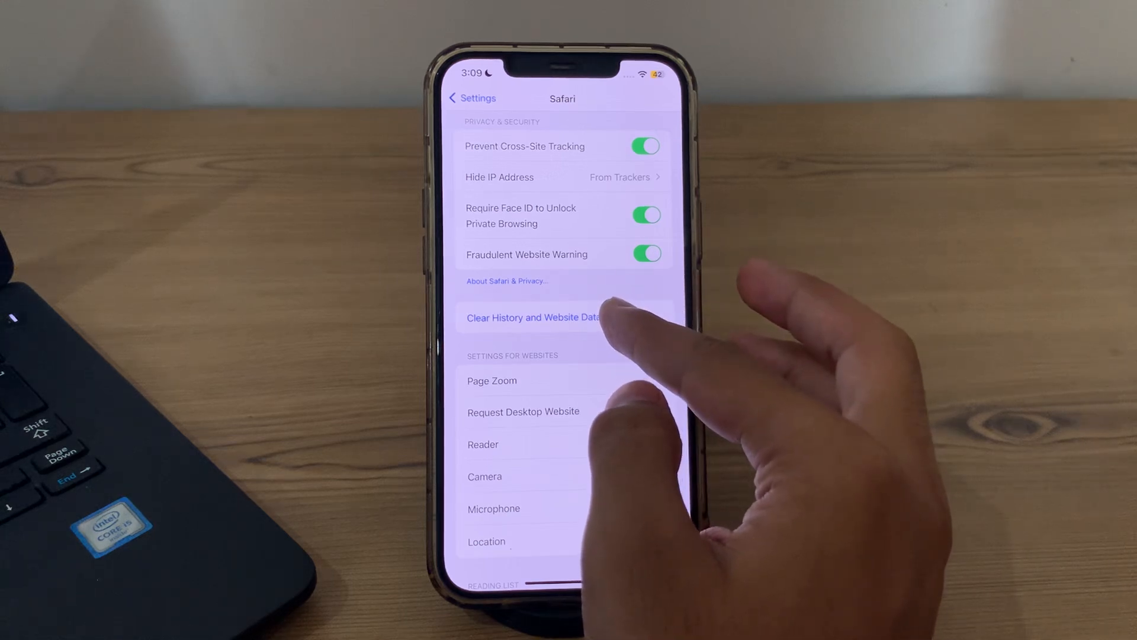
- Clear all Safari history and website data, closing open tabs, and return to Settings
{"action": "left_click", "coordinate": [533, 317]}
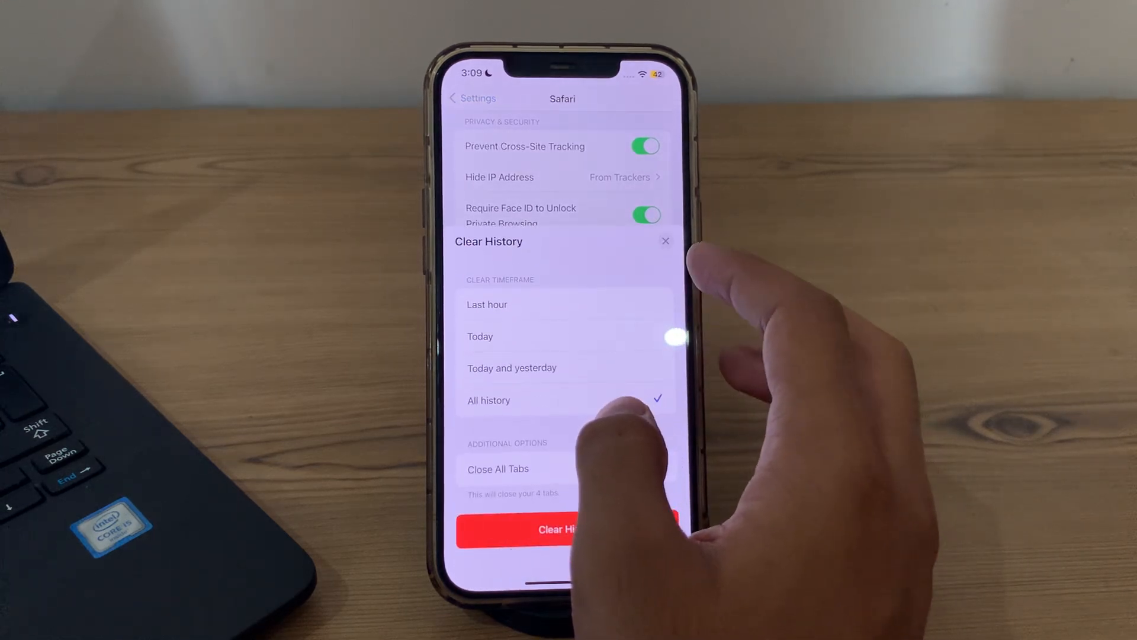
{"action": "left_click", "coordinate": [650, 469]}
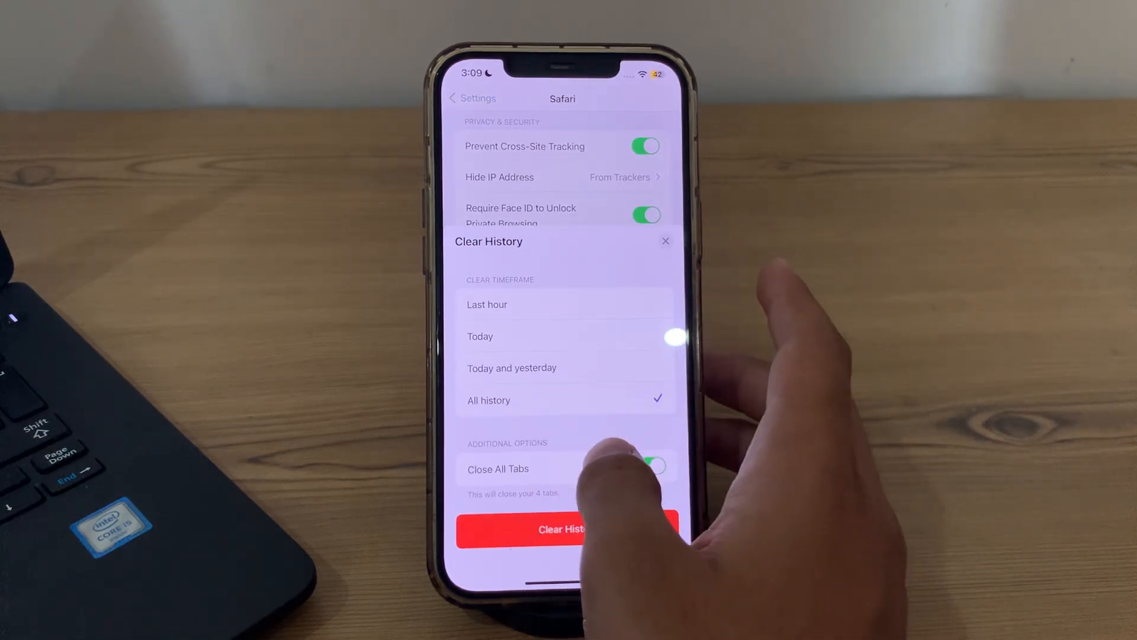
{"action": "left_click", "coordinate": [664, 241]}
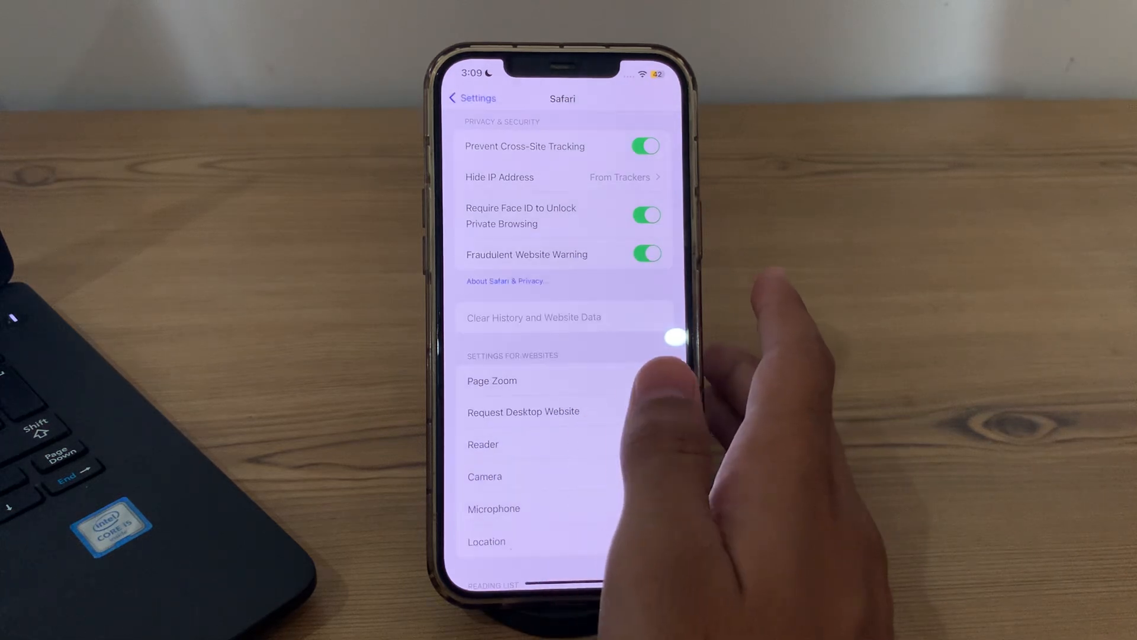
{"action": "scroll", "scroll_direction": "down", "scroll_amount": 3}
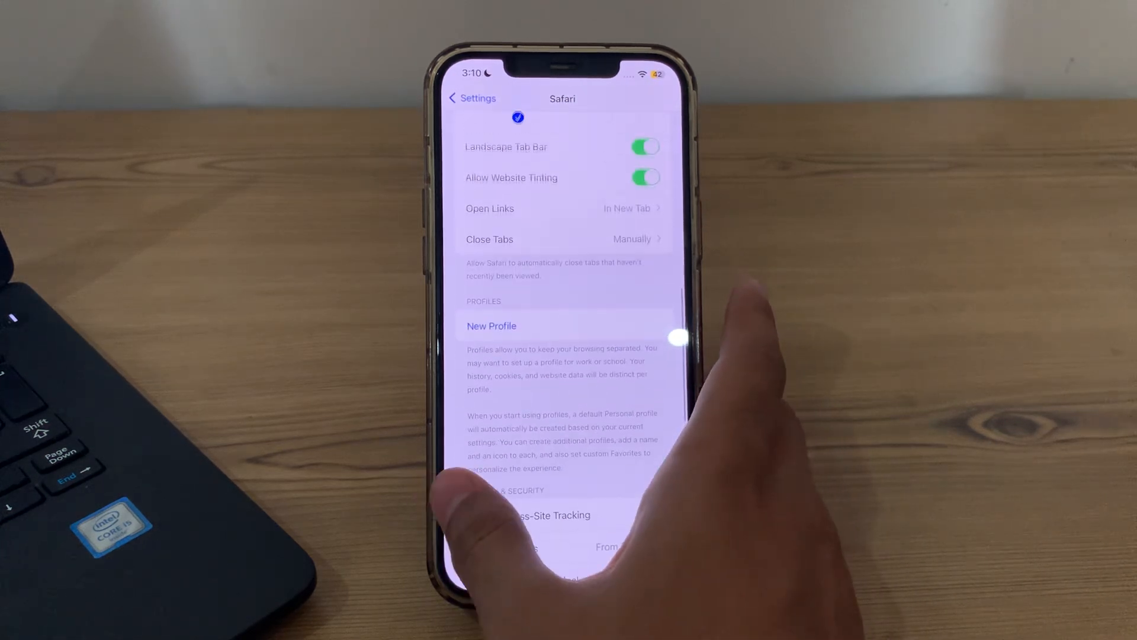
{"action": "left_click", "coordinate": [470, 98]}
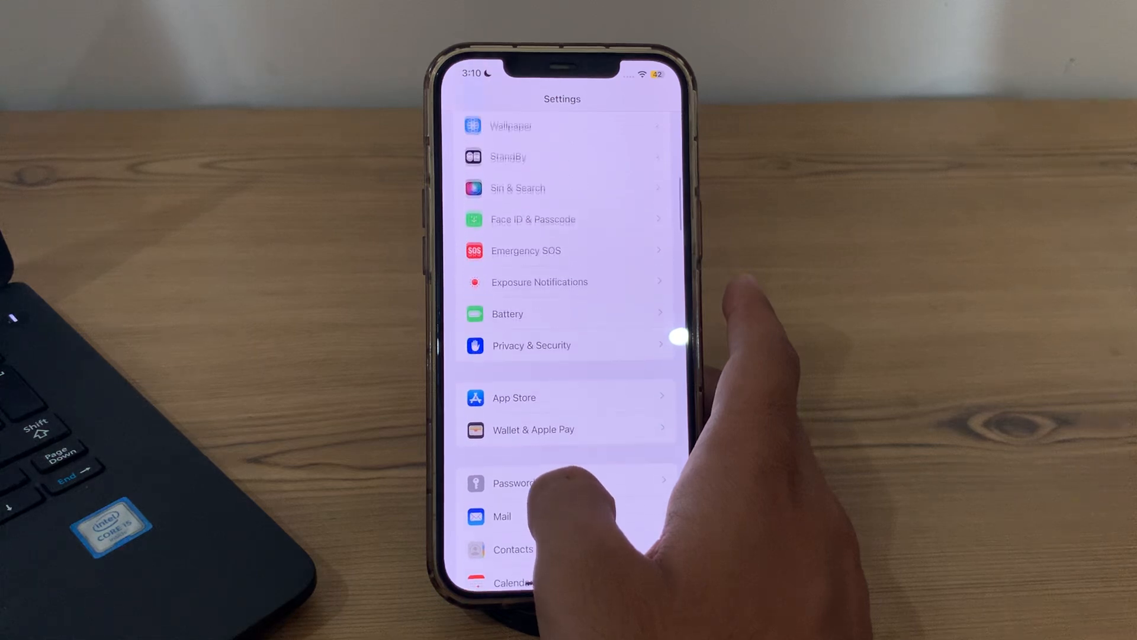
- Reach the Transfer or Reset iPhone page through General settings
{"action": "scroll", "scroll_direction": "down", "scroll_amount": 3}
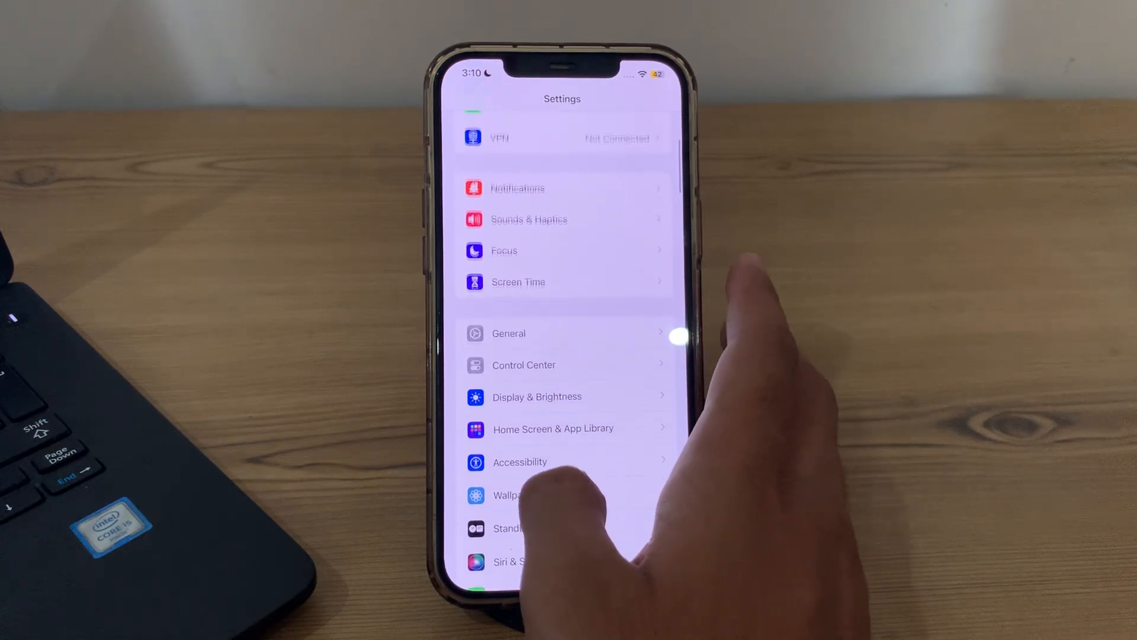
{"action": "scroll", "scroll_direction": "down", "scroll_amount": 3}
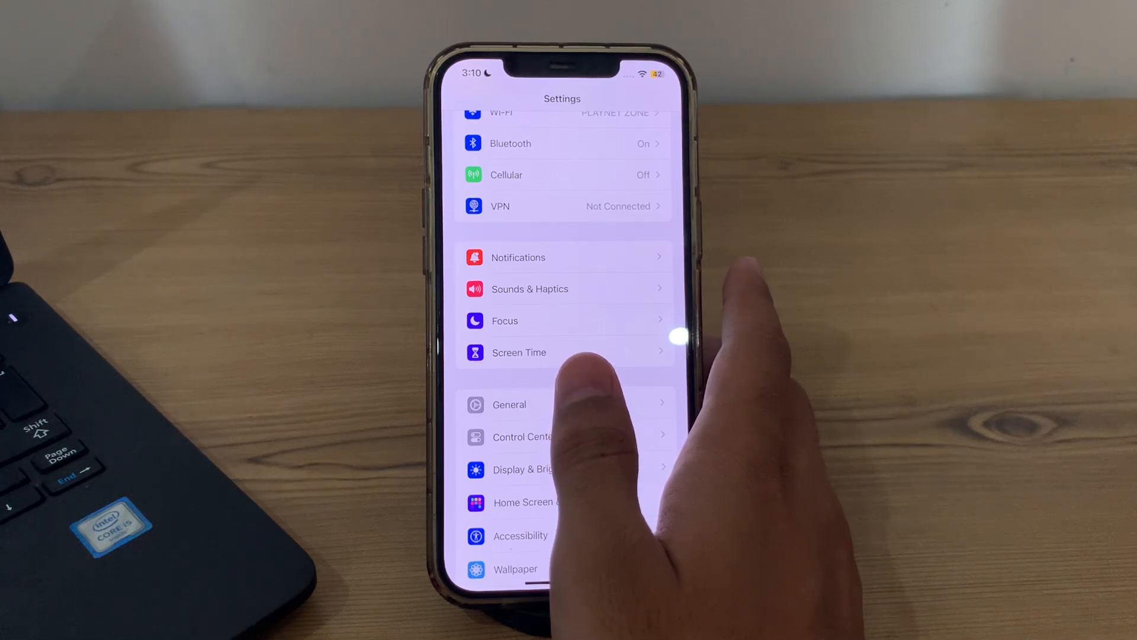
{"action": "scroll", "scroll_direction": "down", "scroll_amount": 3}
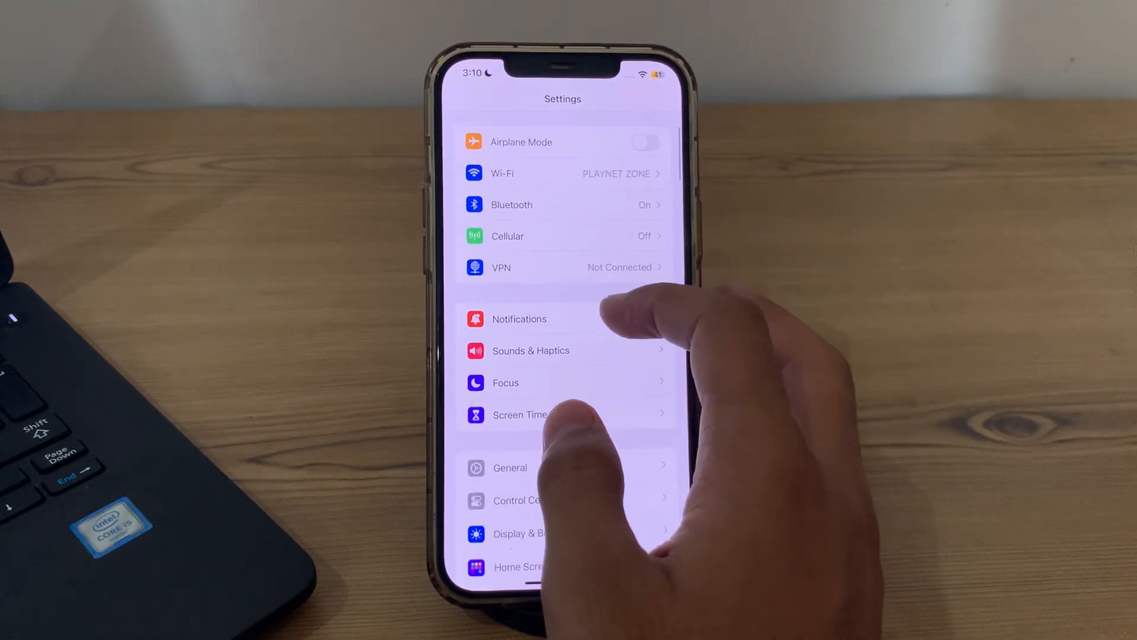
{"action": "left_click", "coordinate": [510, 467]}
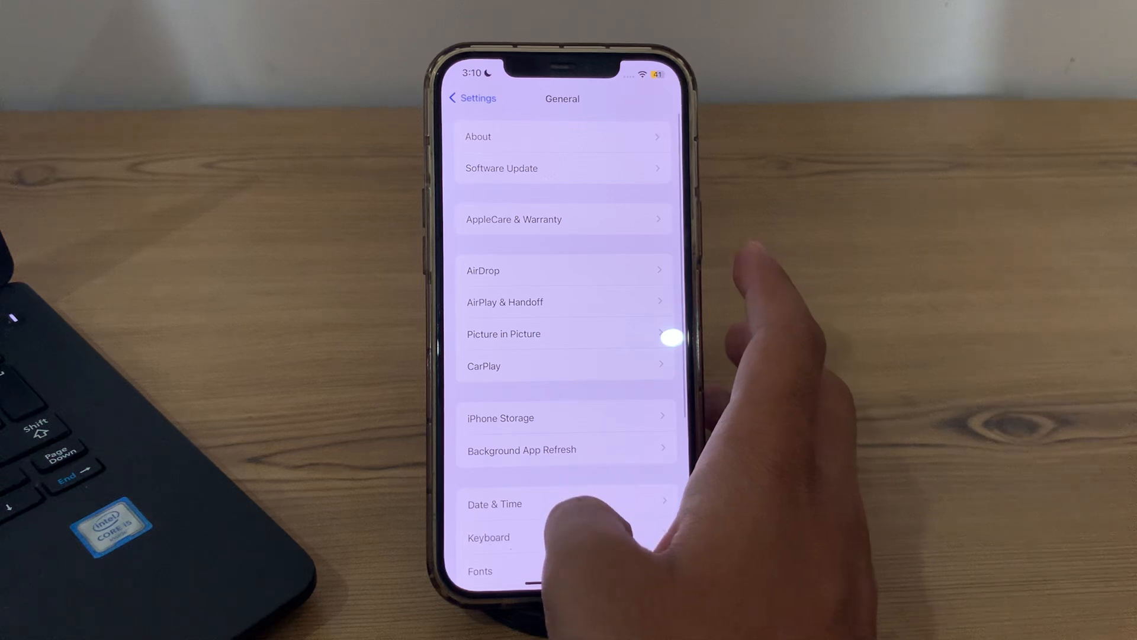
{"action": "scroll", "scroll_direction": "down", "scroll_amount": 3}
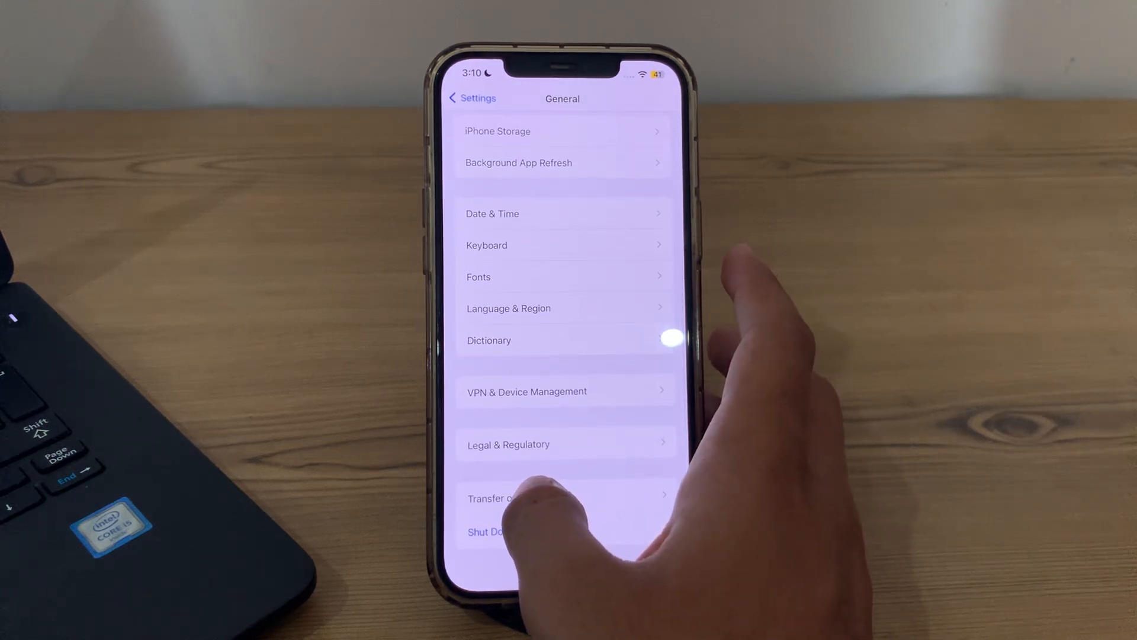
{"action": "left_click", "coordinate": [489, 498]}
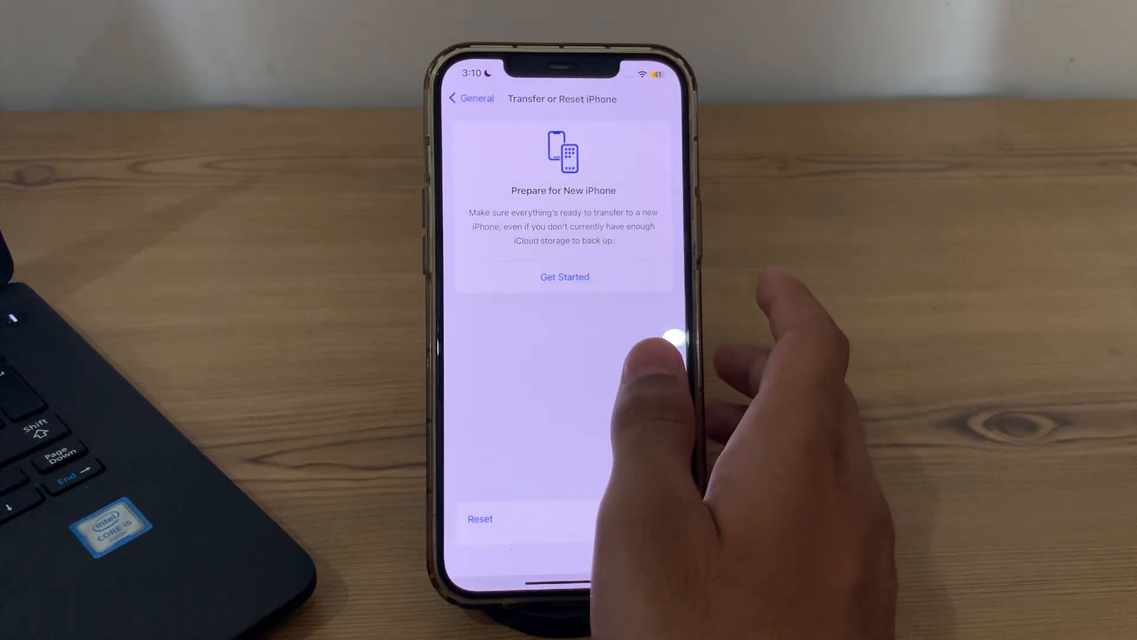
- Leave the reset page without resetting and return to the Home Screen
{"action": "left_click", "coordinate": [479, 519]}
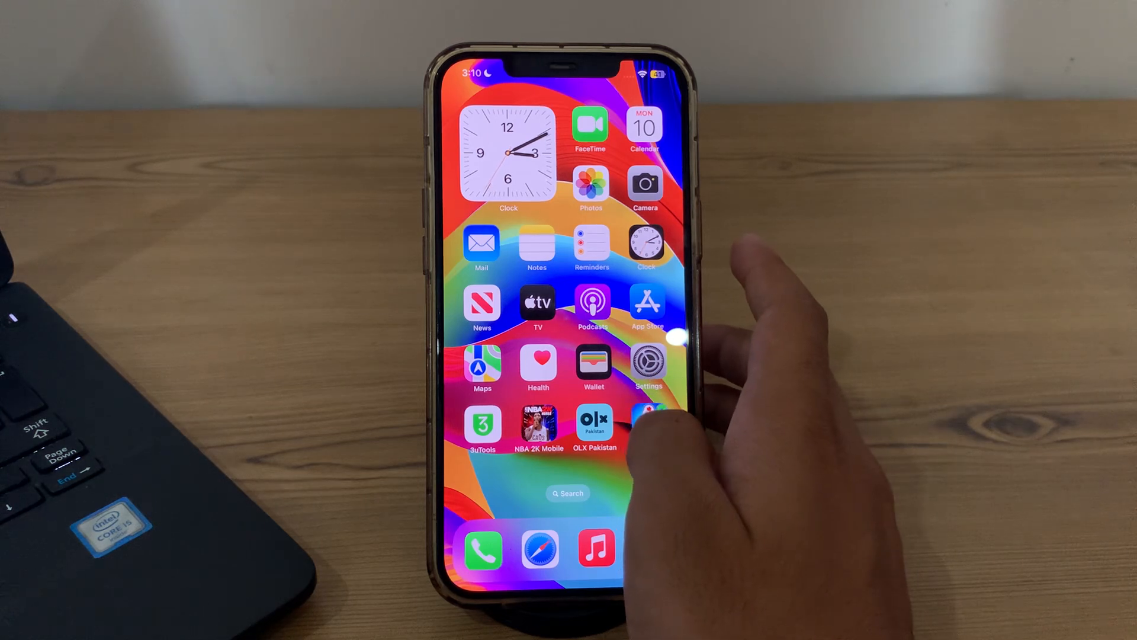
{"action": "scroll", "scroll_direction": "left", "scroll_amount": 3}
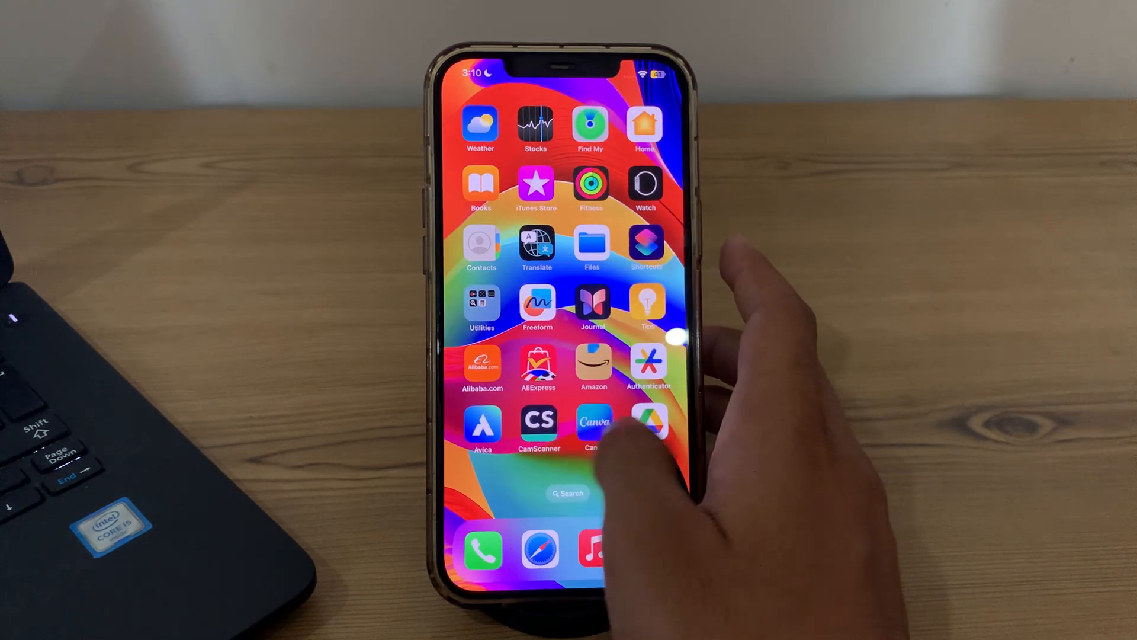